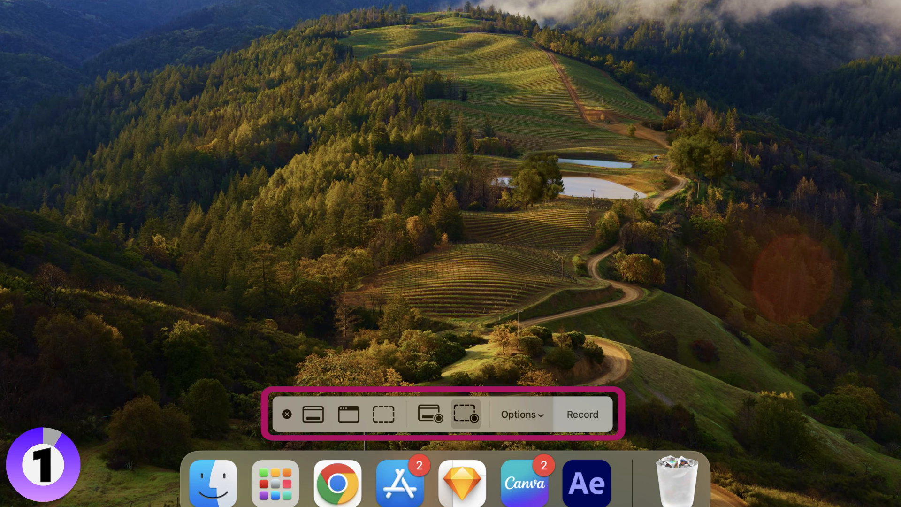
Stop the System Settings recording from the menu bar, saving the file to the desktop.
left_click(581, 414)
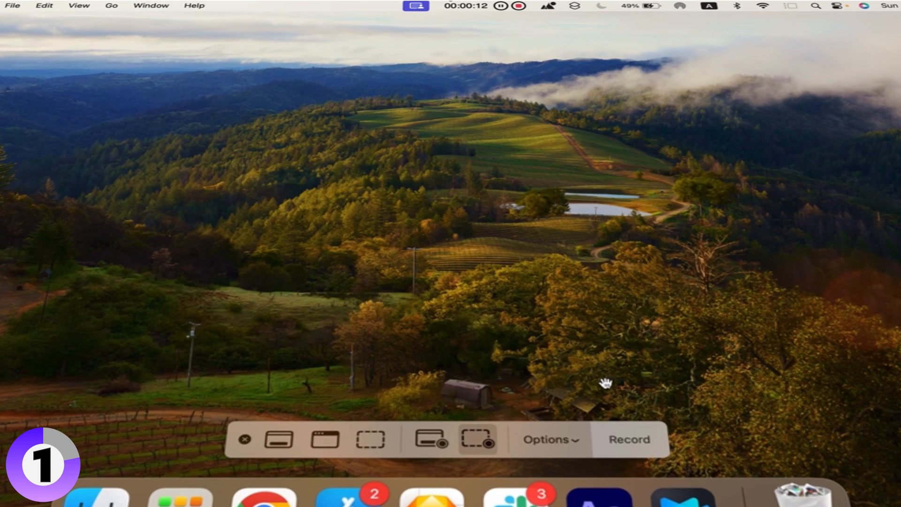
mouse_move(561, 451)
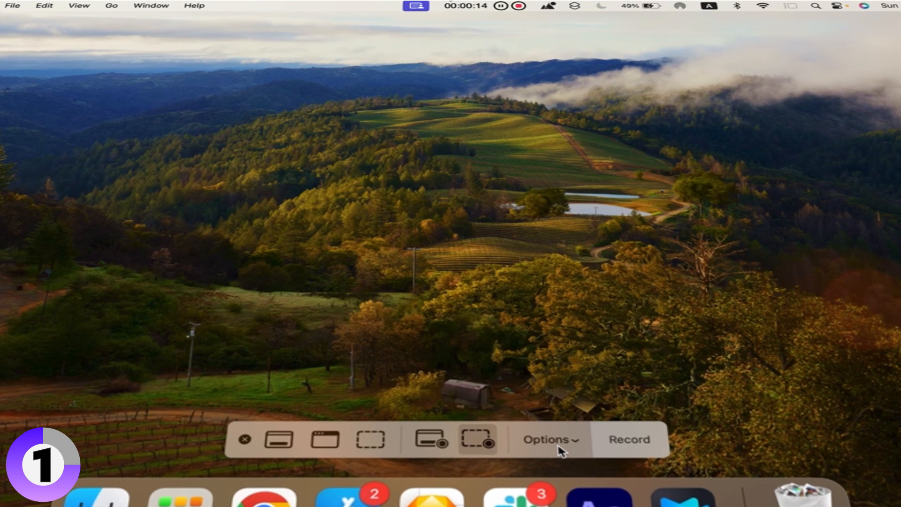
mouse_move(432, 439)
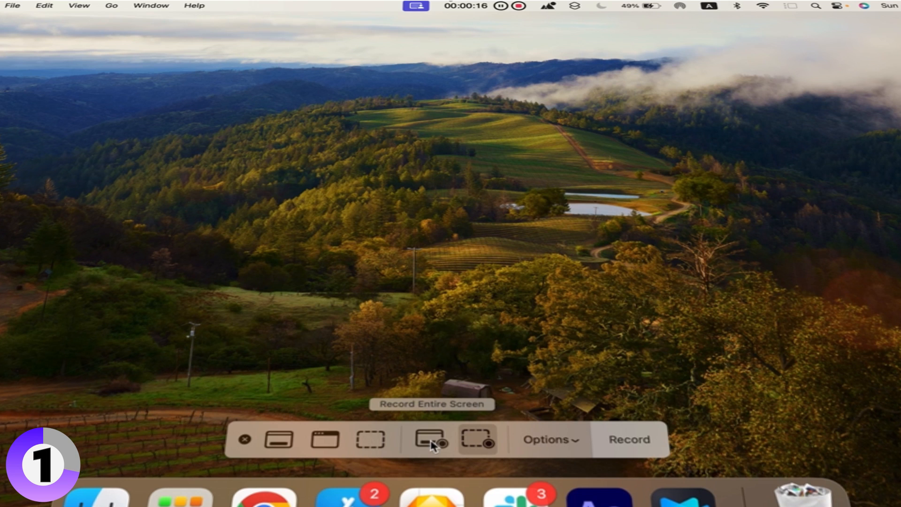
mouse_move(505, 441)
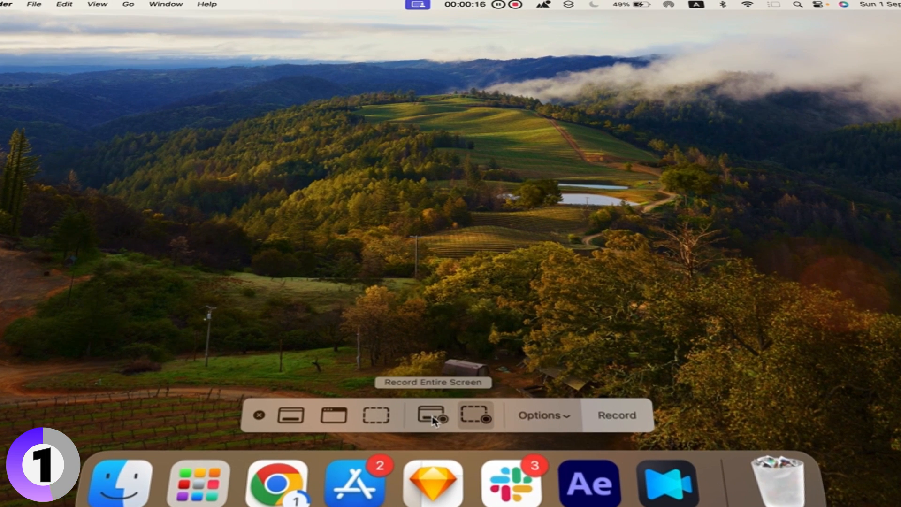
mouse_move(449, 422)
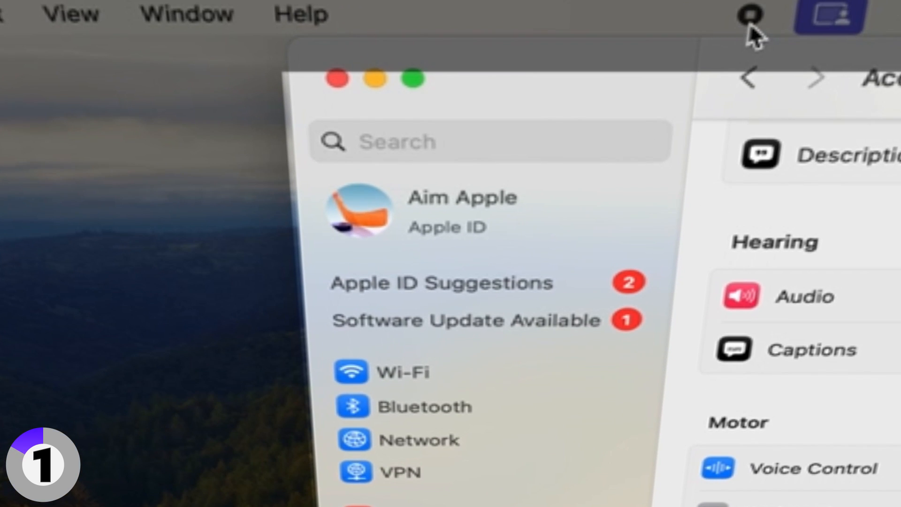
mouse_move(752, 31)
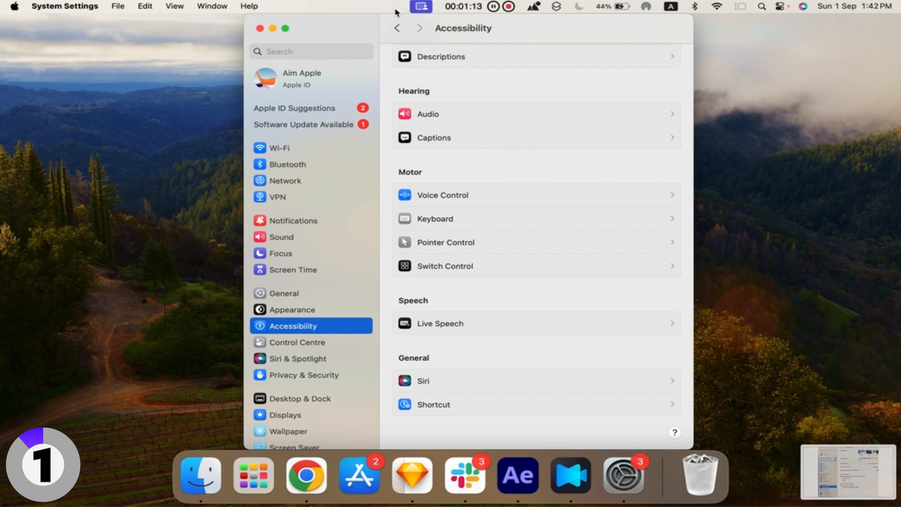
mouse_move(716, 327)
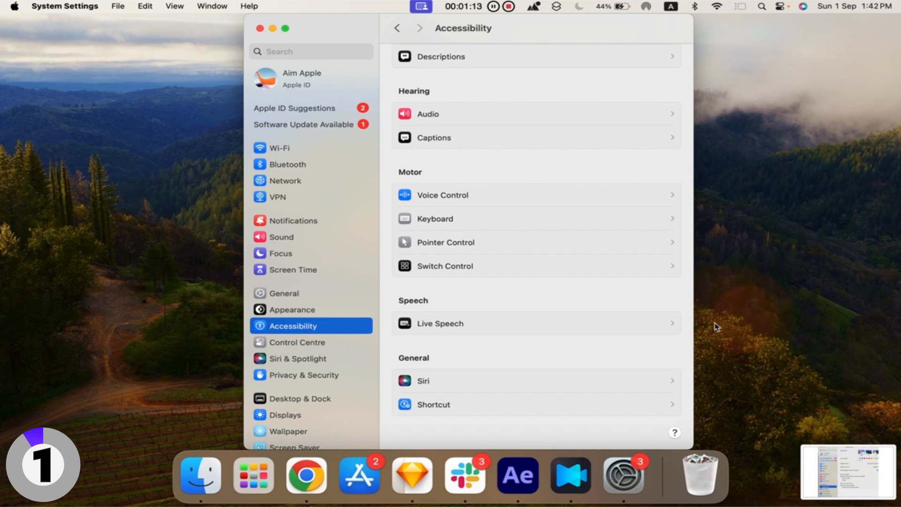
mouse_move(848, 466)
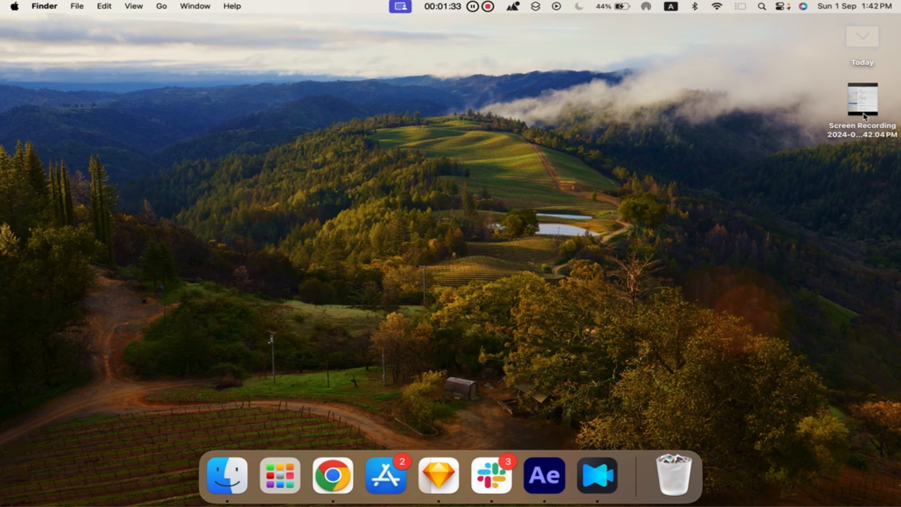
Set the recording microphone to External Microphone in the Screenshot toolbar's Options.
left_click(539, 475)
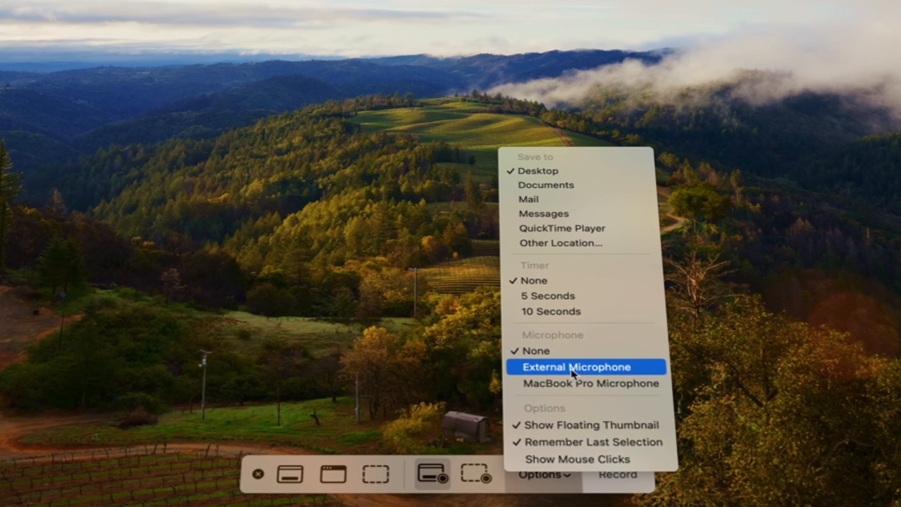
left_click(579, 366)
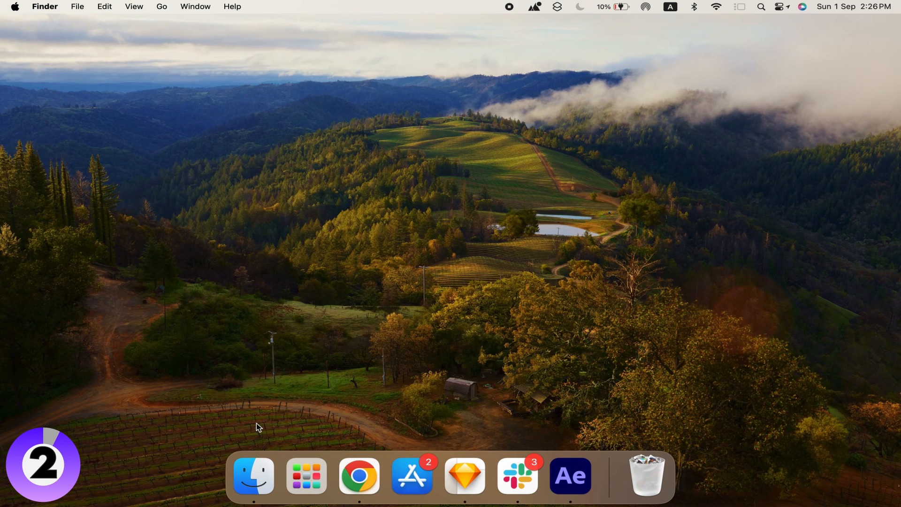
mouse_move(342, 361)
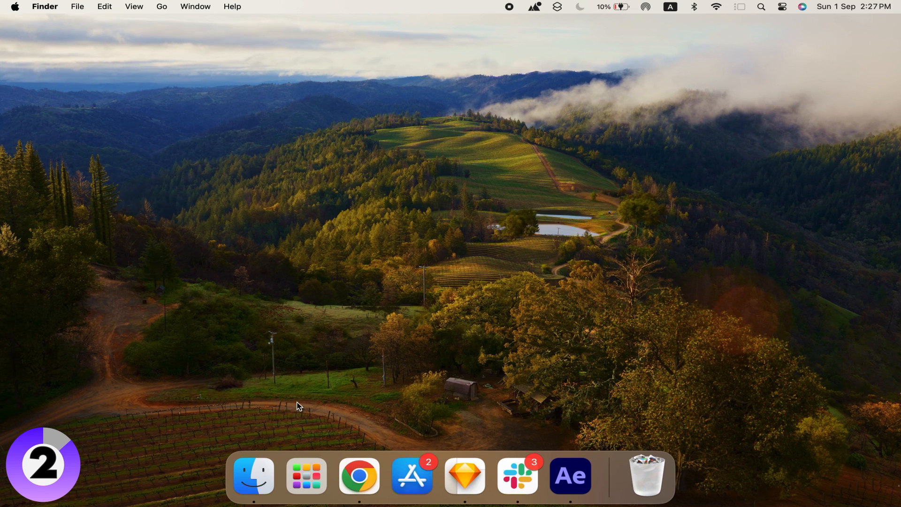
Search Spotlight for 'quiktime player' to bring up QuickTime Player.
type("quiktime player")
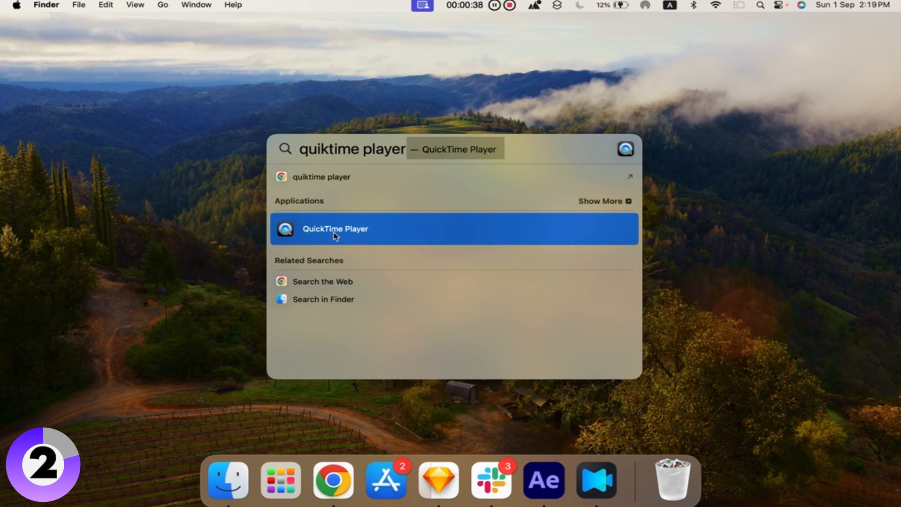
mouse_move(260, 263)
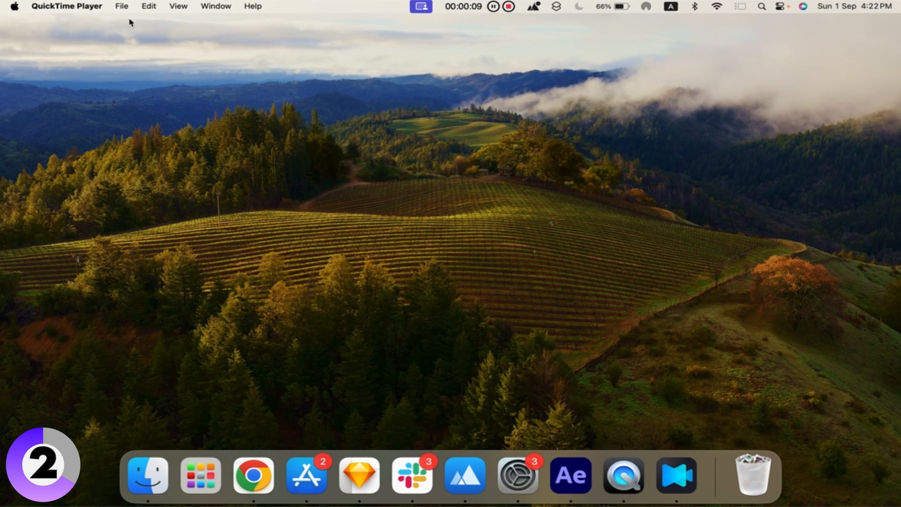
Start a full-screen recording via File > New Screen Recording, checking Options first.
left_click(121, 6)
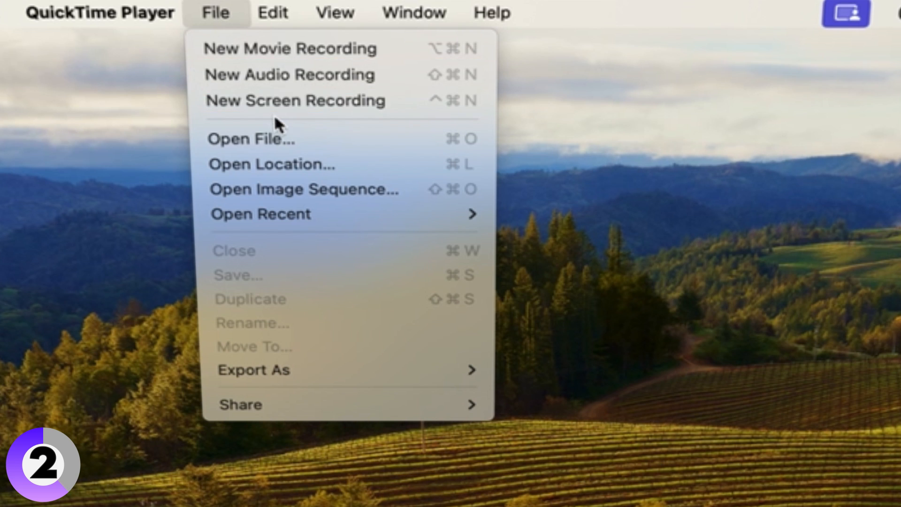
mouse_move(408, 101)
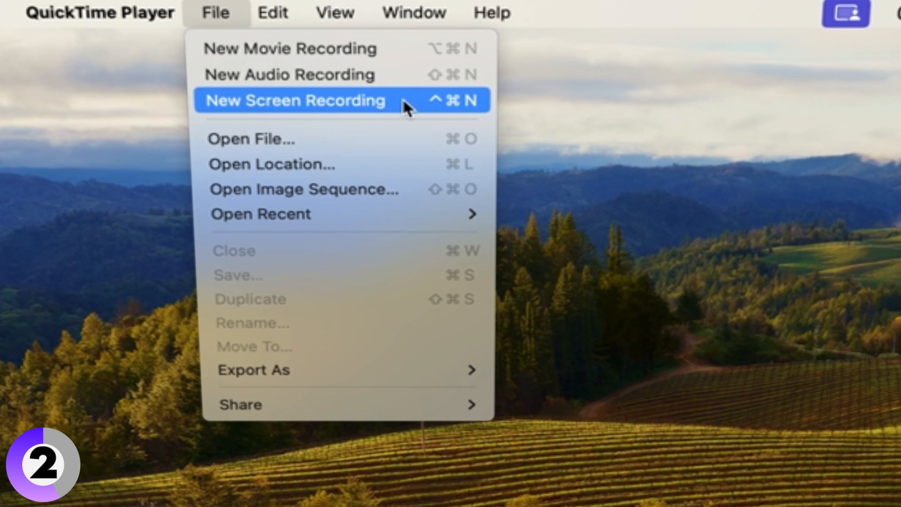
left_click(295, 100)
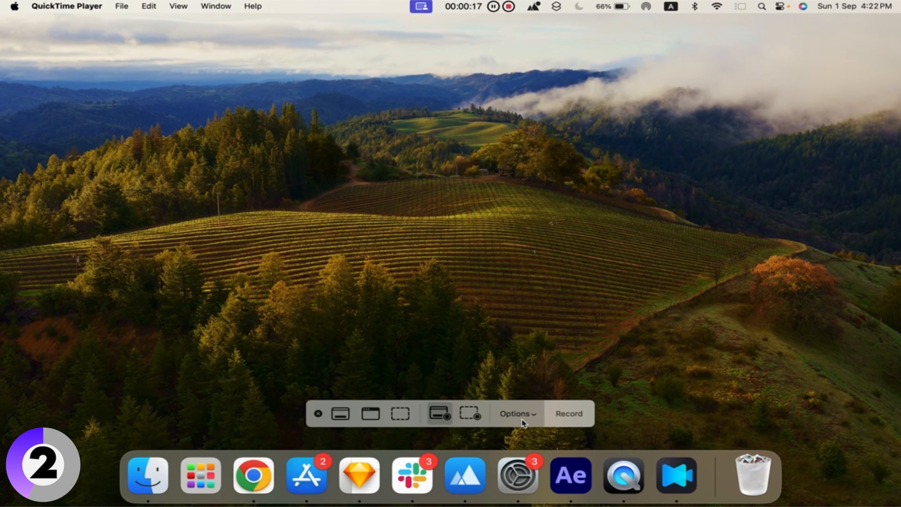
mouse_move(537, 419)
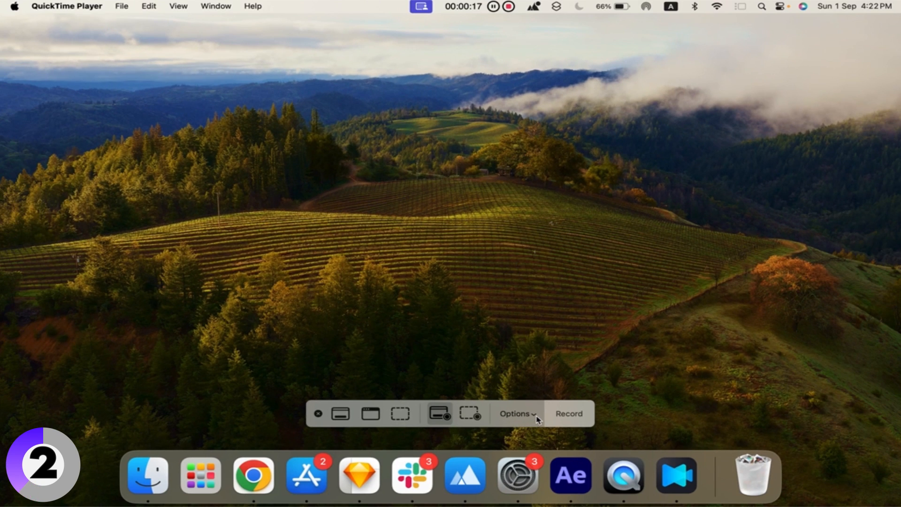
left_click(516, 413)
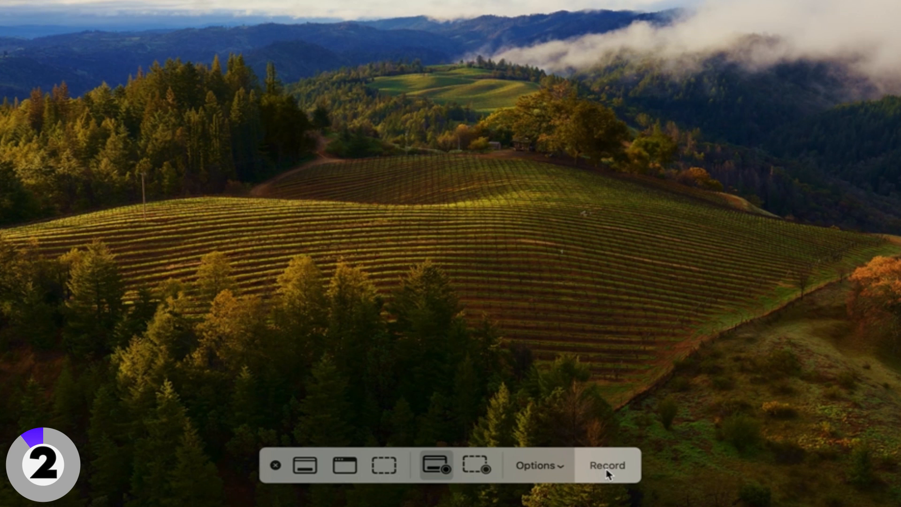
left_click(606, 465)
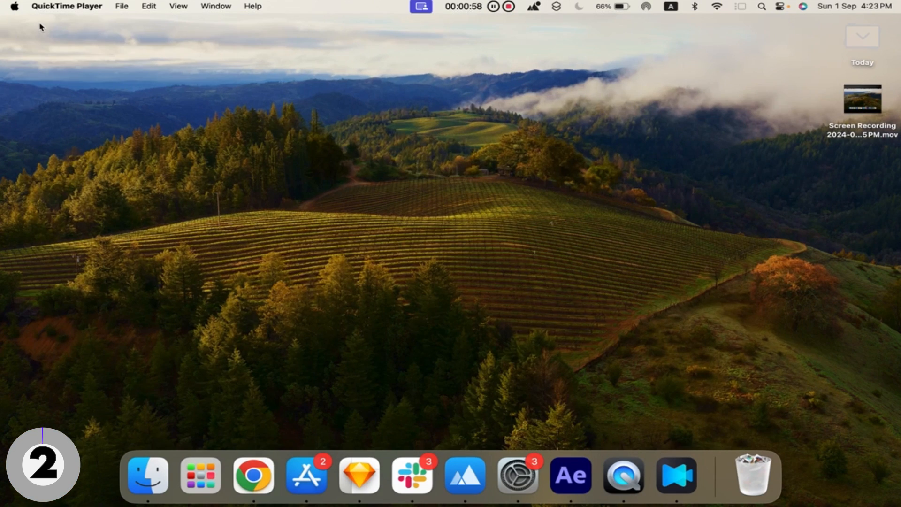
left_click(862, 100)
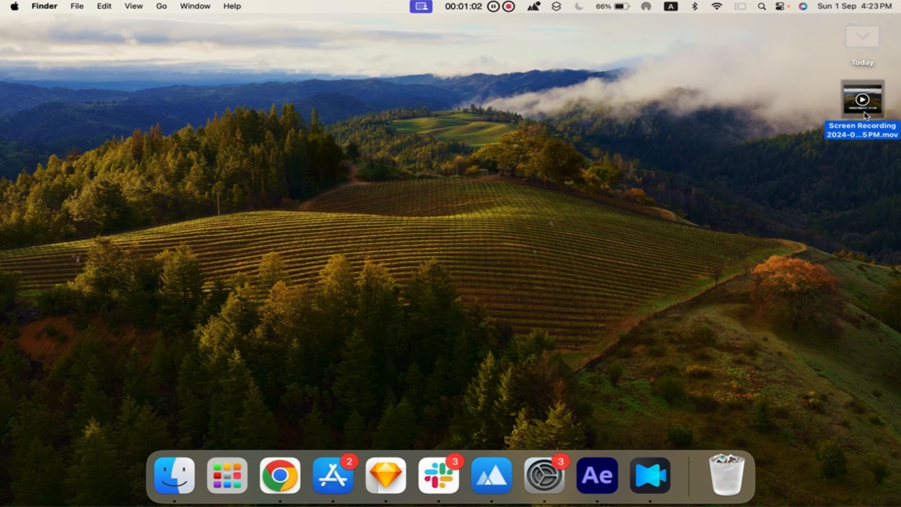
left_click(74, 6)
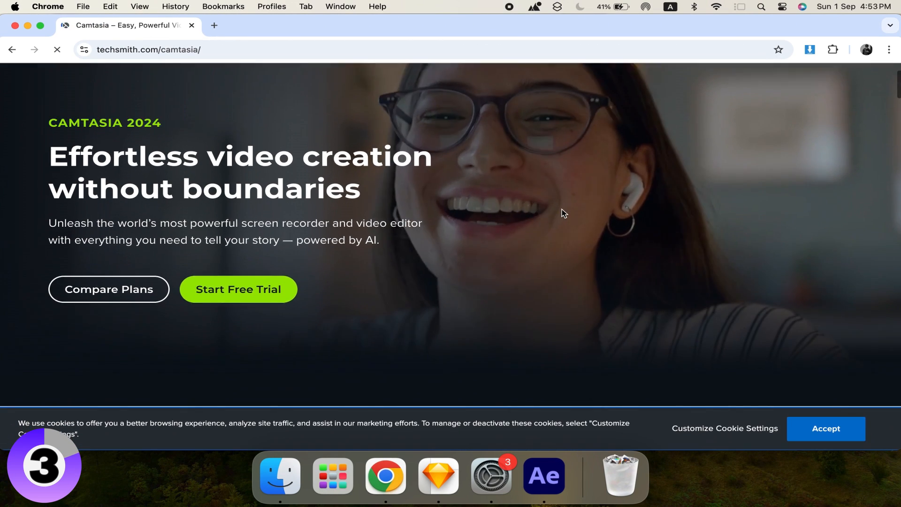
Download OBS Studio for Mac and scroll down to its installation instructions.
scroll("down", 3)
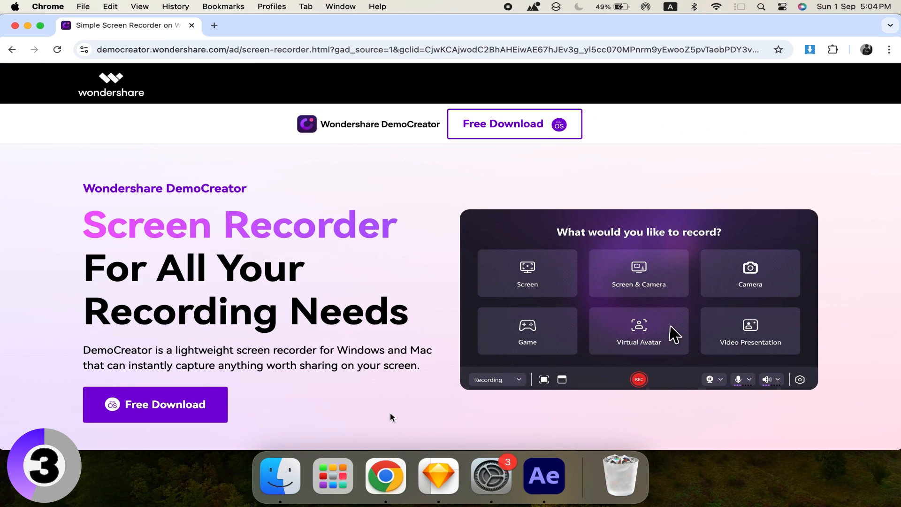
scroll("down", 3)
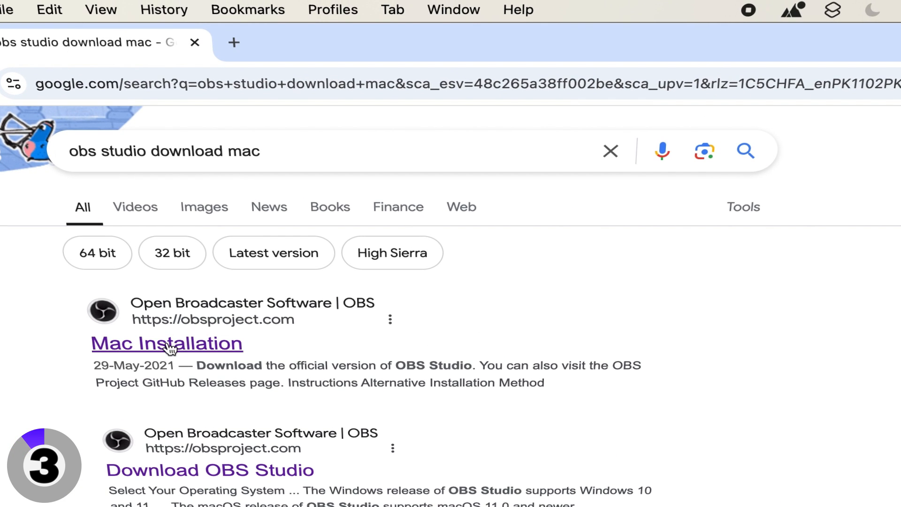
left_click(166, 343)
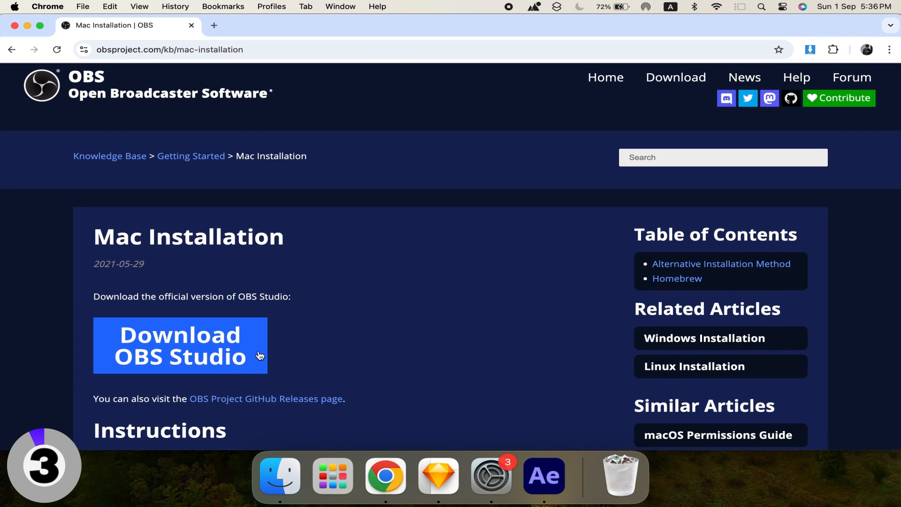
scroll("down", 3)
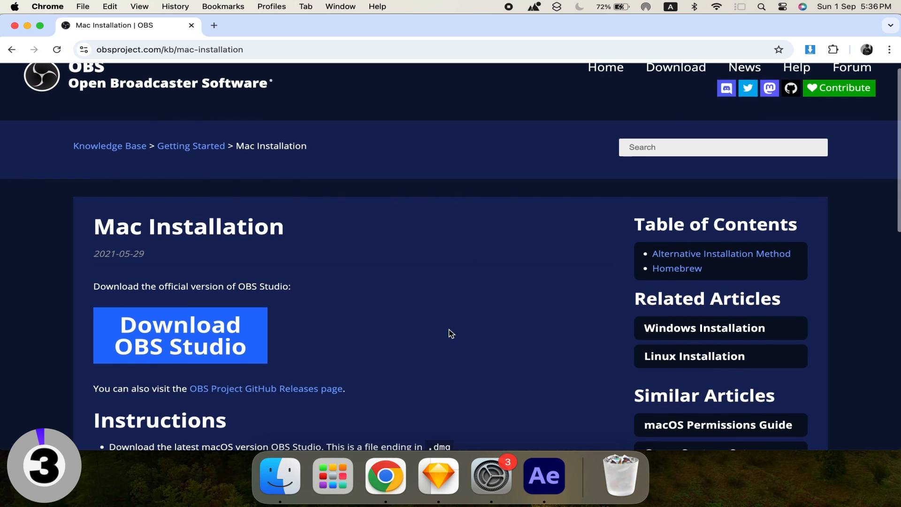
scroll("down", 3)
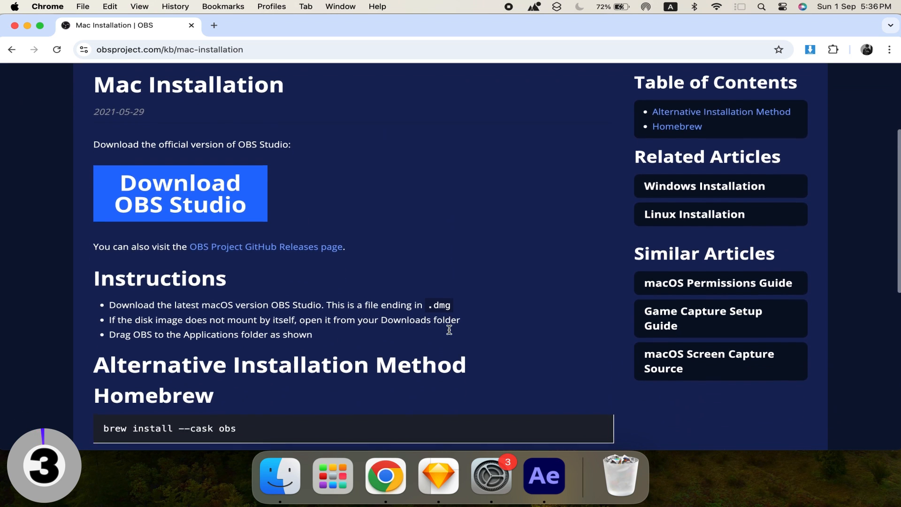
scroll("down", 3)
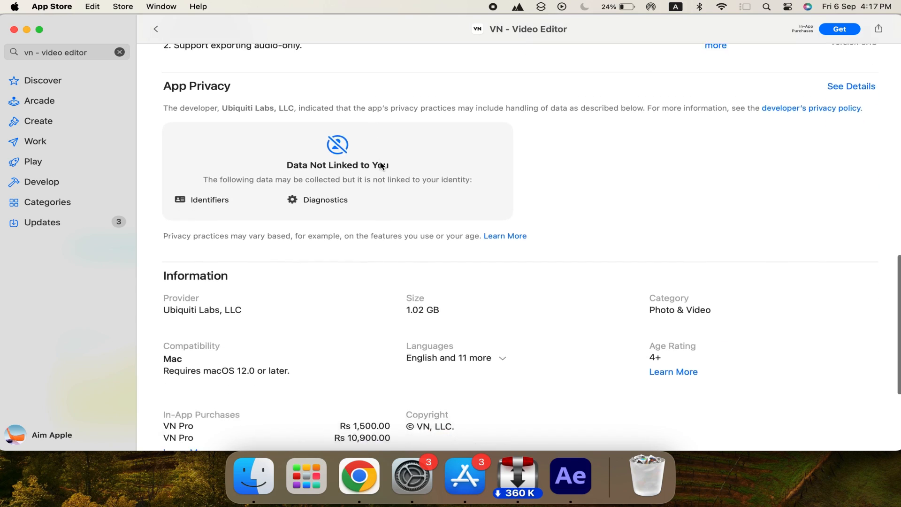
Scroll the VN - Video Editor listing, then view About This Mac from the Apple menu.
scroll("down", 3)
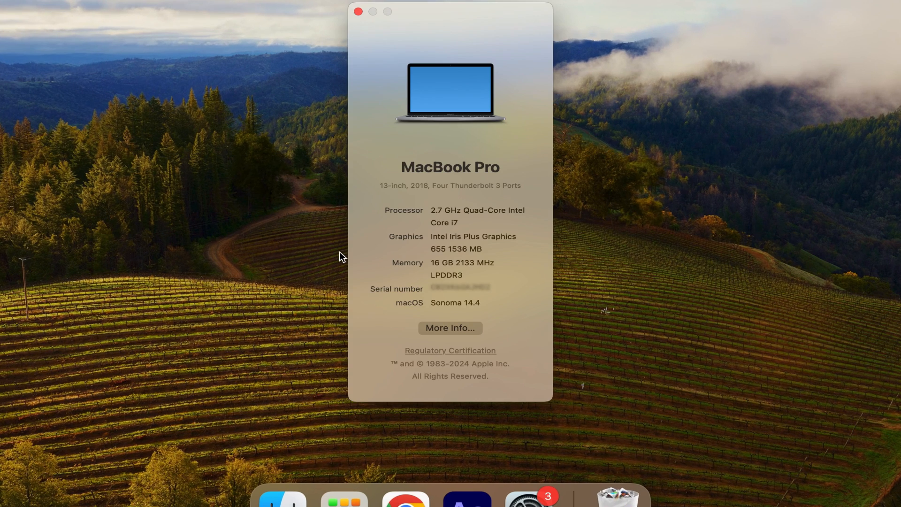
mouse_move(421, 286)
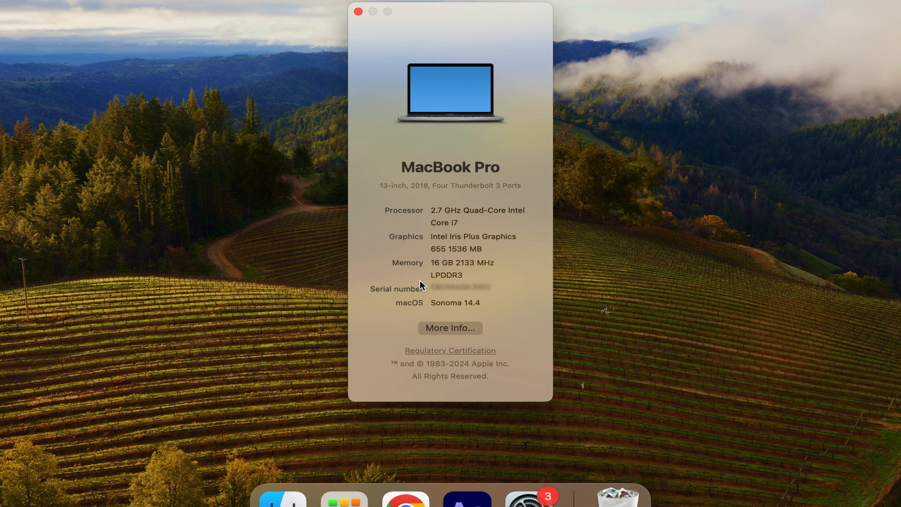
left_click(358, 11)
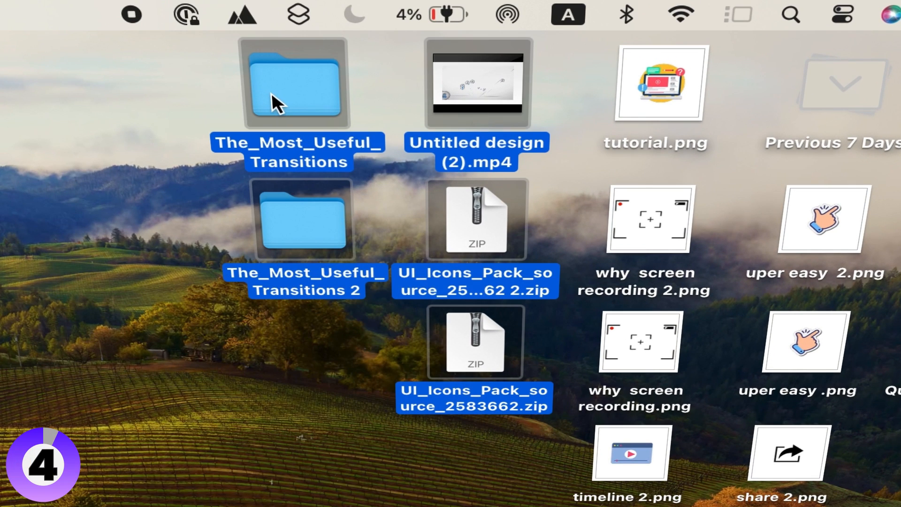
Move the selected desktop folders and zips to the Bin and remove Final Cut Pro from the Dock.
right_click(297, 84)
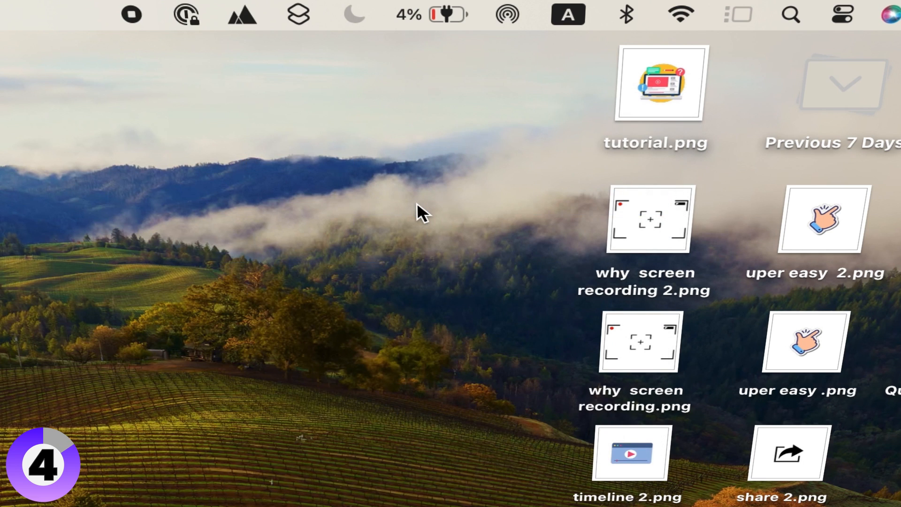
mouse_move(535, 155)
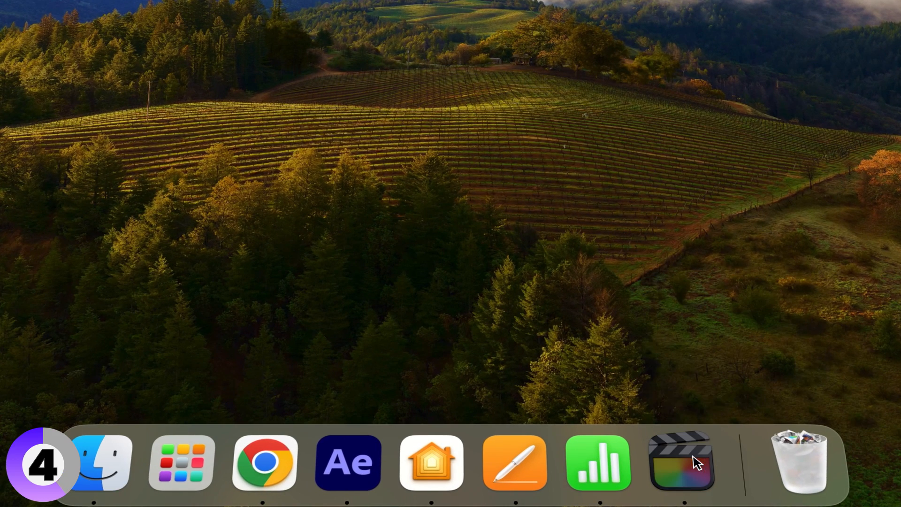
right_click(681, 461)
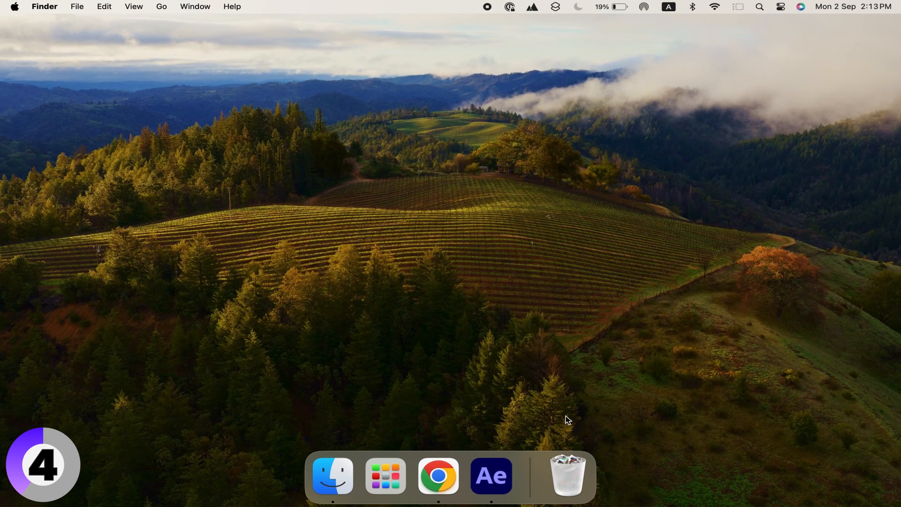
Drag the Sound input volume slider in System Settings to maximum.
left_click(14, 6)
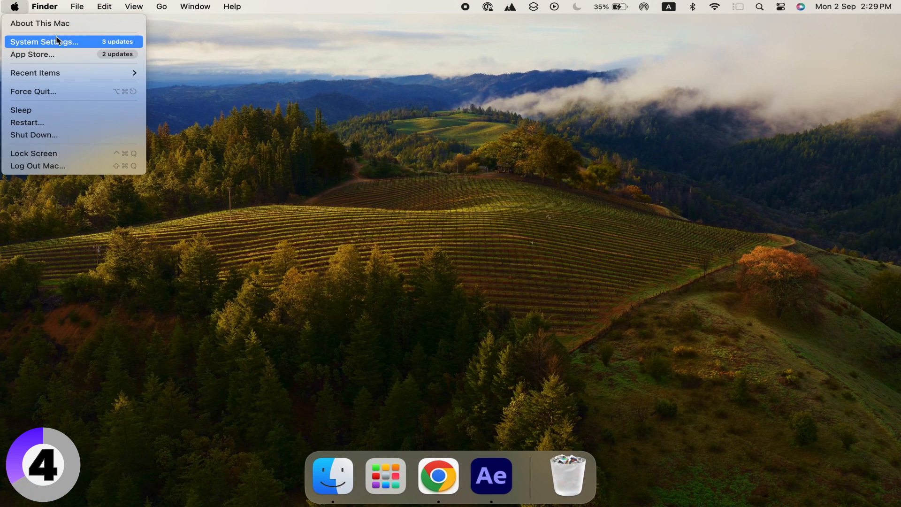
left_click(44, 42)
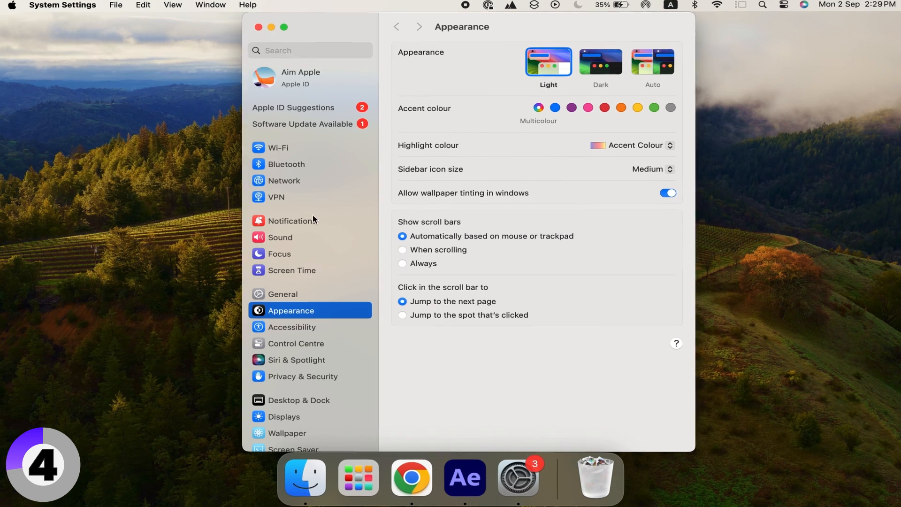
left_click(286, 236)
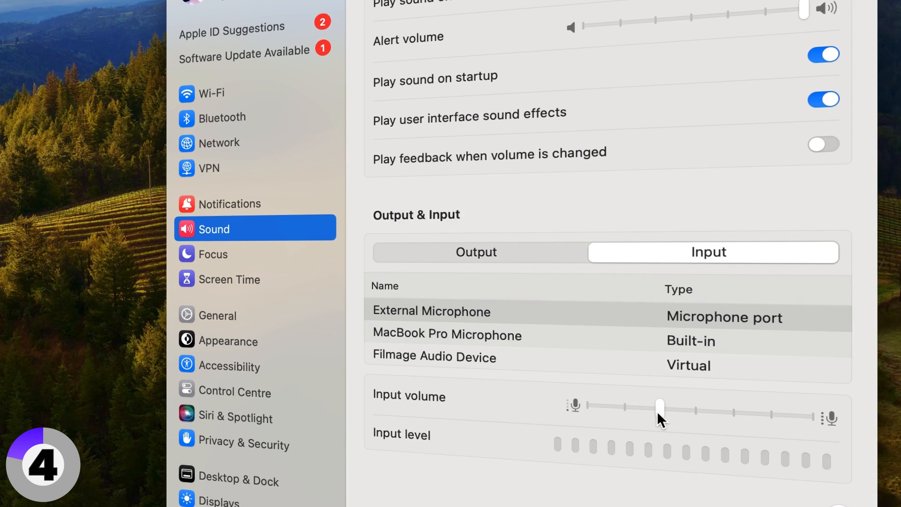
left_click_drag(660, 408, 809, 415)
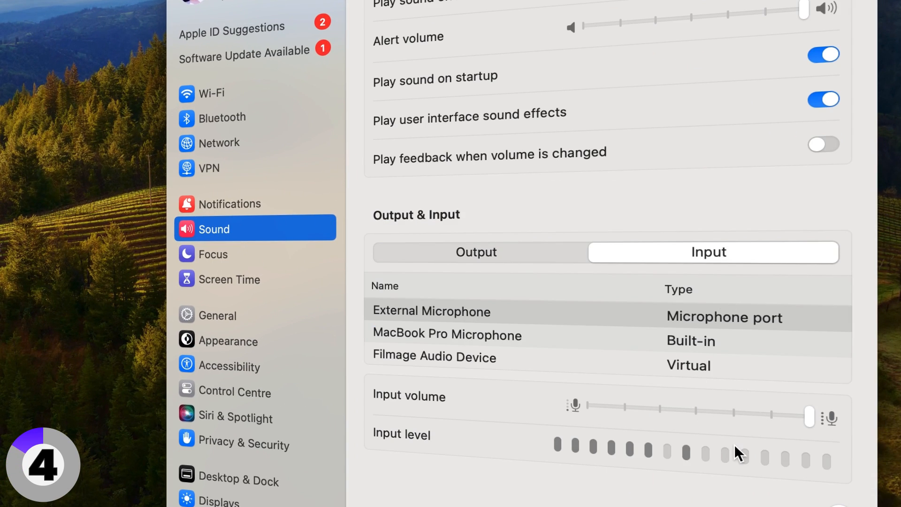
Reopen System Settings to the Sound settings.
left_click(9, 7)
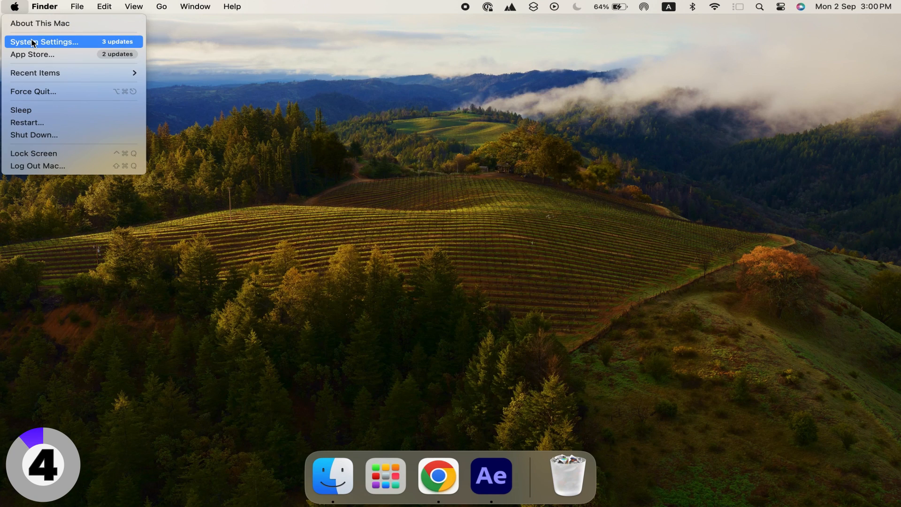
left_click(45, 41)
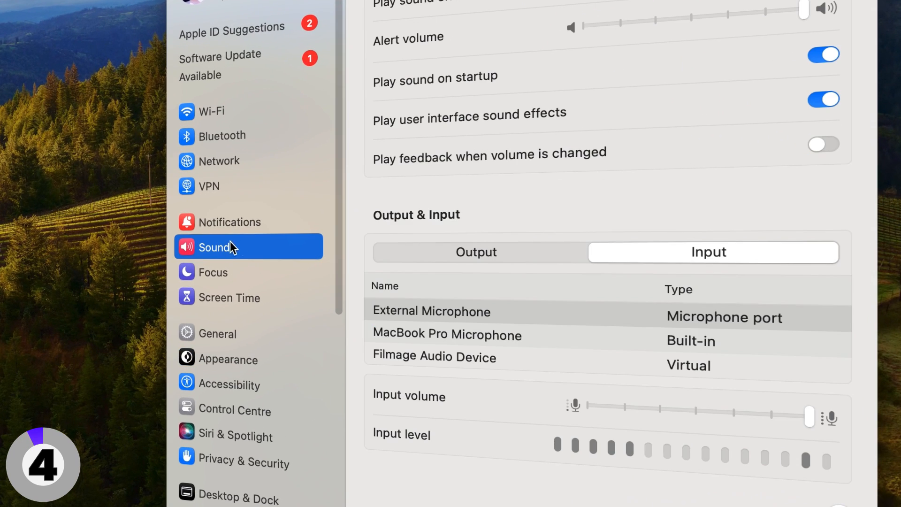
left_click(431, 310)
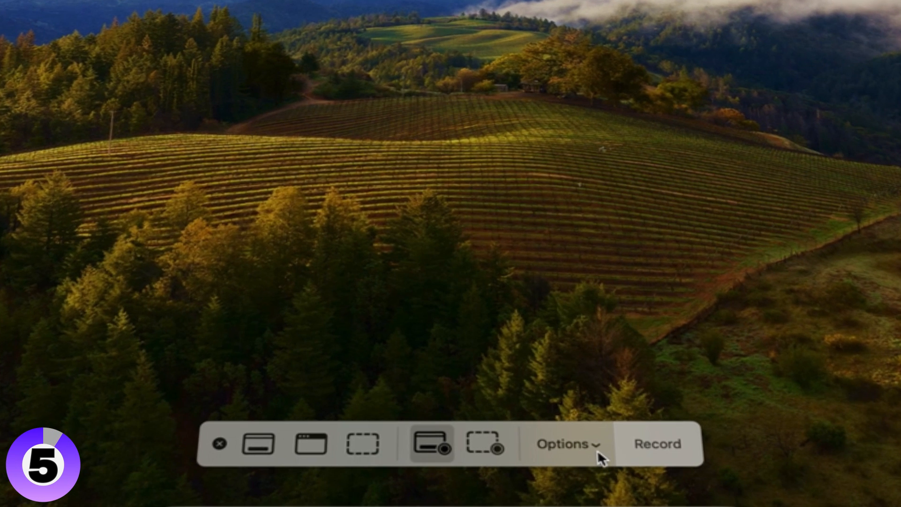
Show the Options menu for the whole-screen recording in the Screenshot toolbar.
left_click(567, 443)
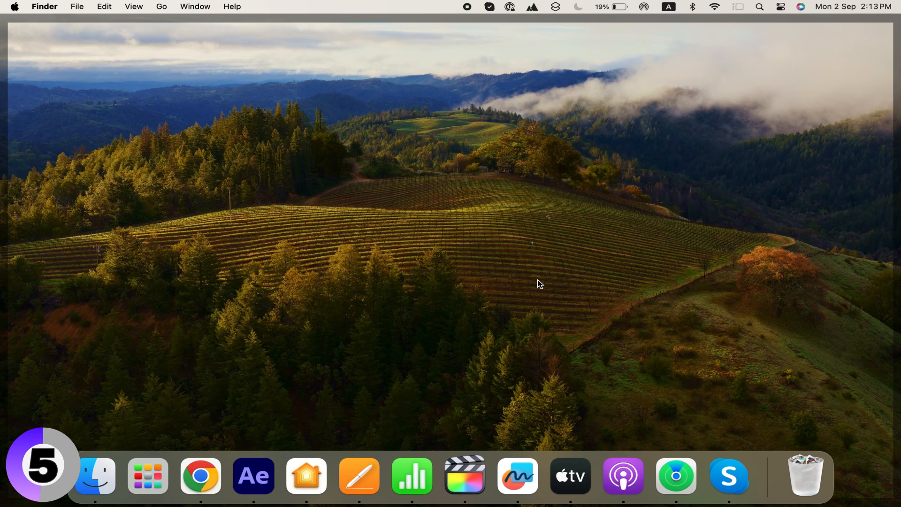
mouse_move(728, 476)
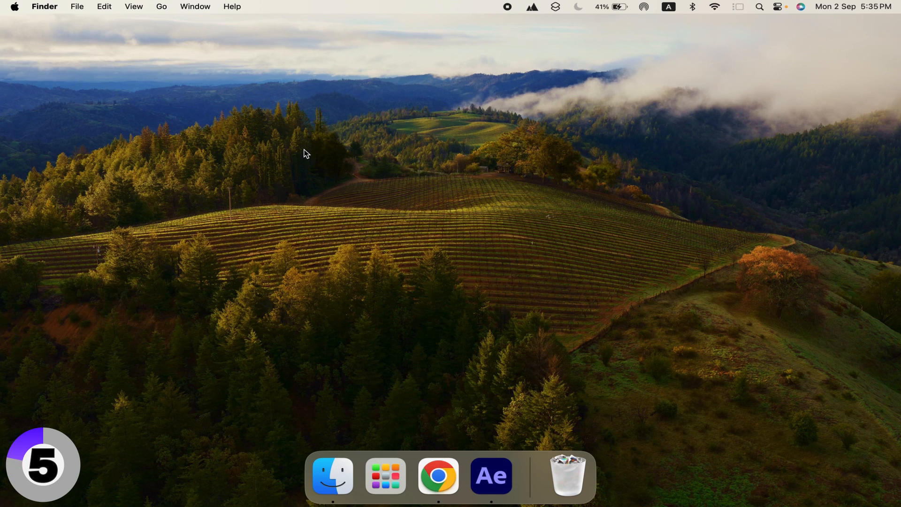
mouse_move(23, 16)
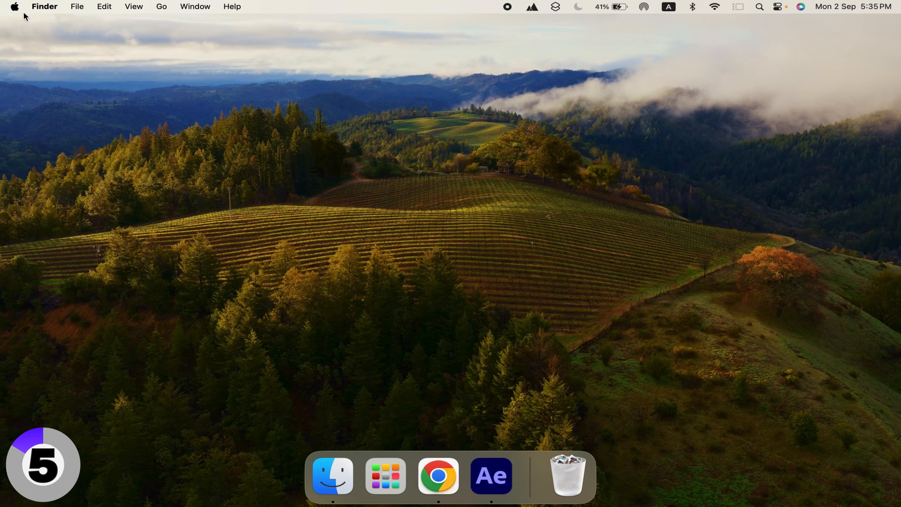
Restart the Mac from the Apple menu.
left_click(15, 7)
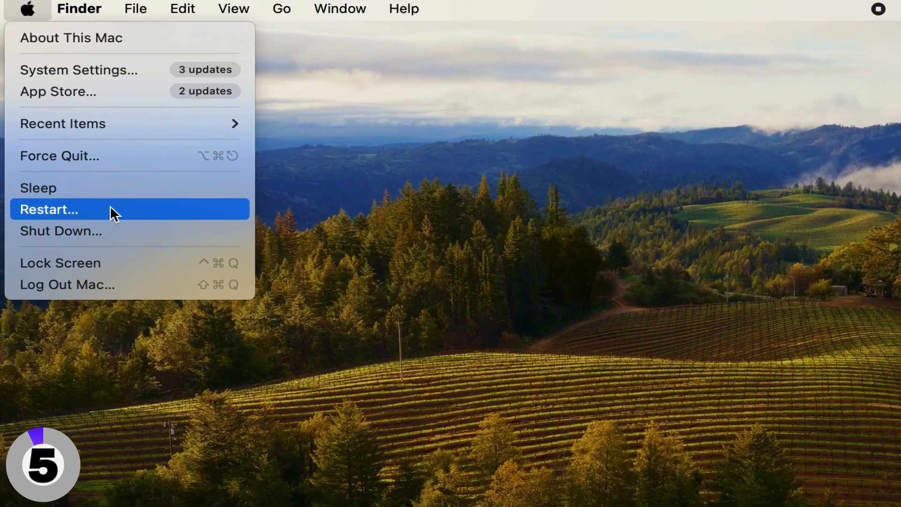
left_click(79, 69)
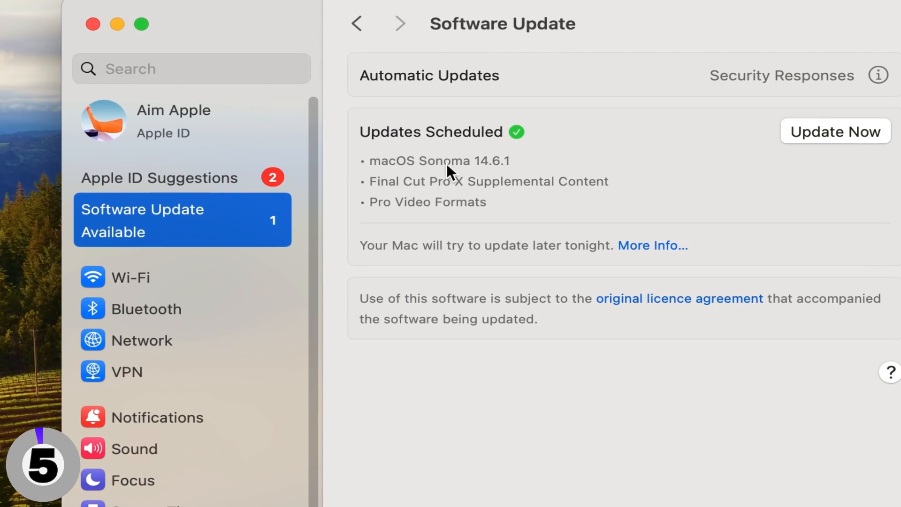
mouse_move(482, 200)
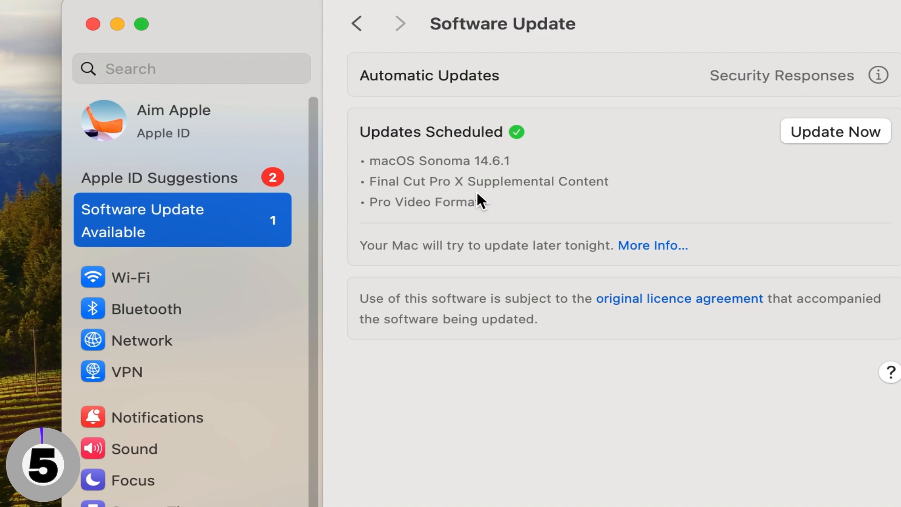